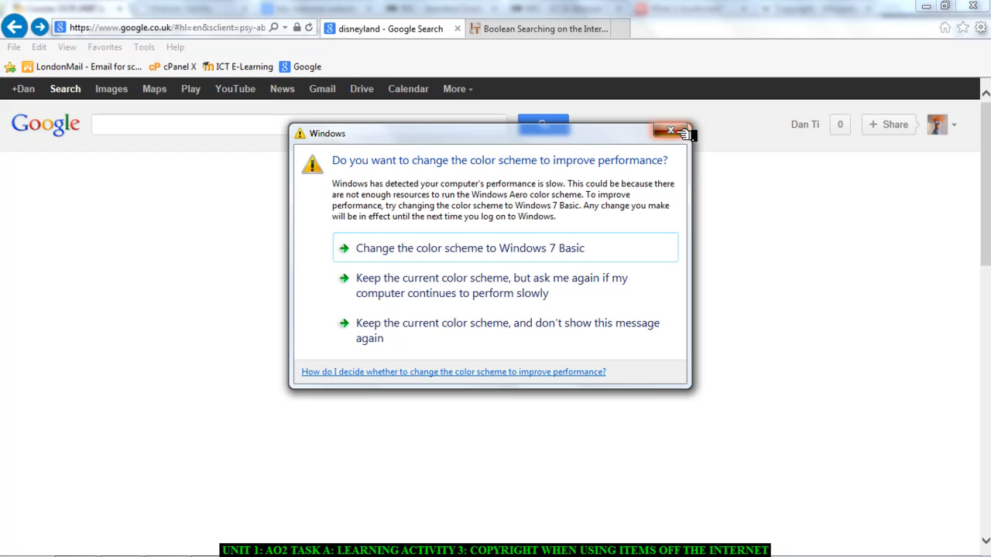
# - Dismiss the Windows colour-scheme performance warning to reveal the blank Google page
pyautogui.click(670, 130)
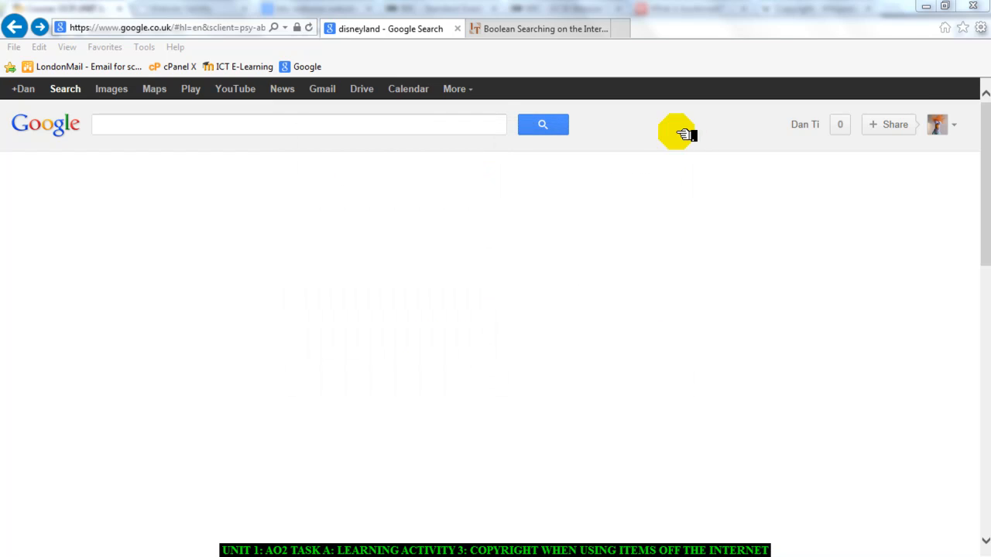
pyautogui.moveTo(155, 138)
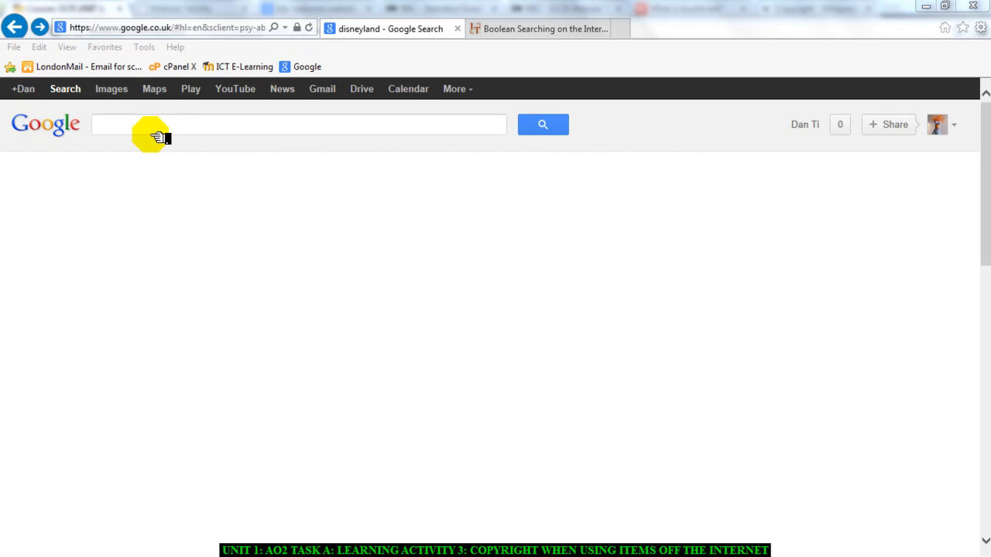
# - Search Google for DISNEYLAND and browse the web results list
pyautogui.write('DISNEYLAND')
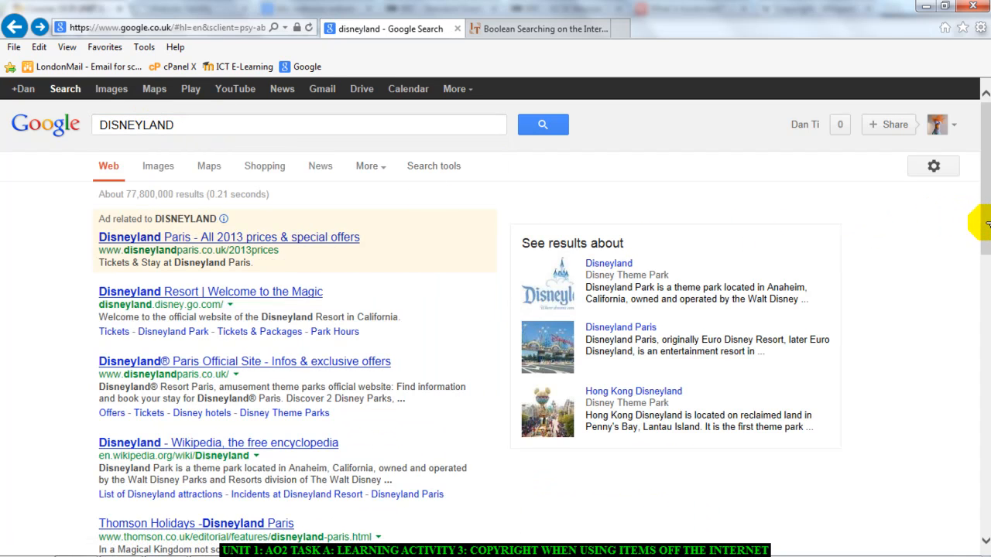
pyautogui.scroll(-3)
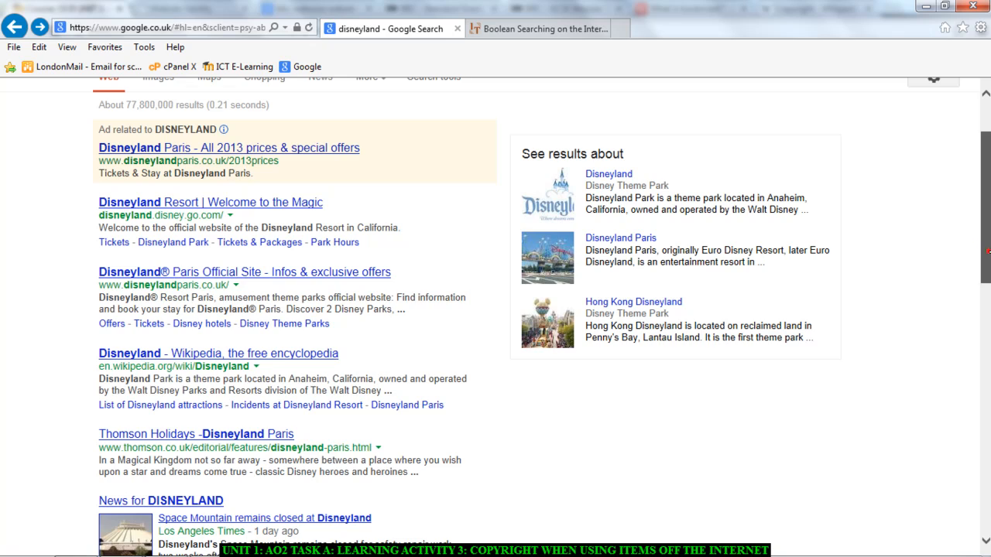
pyautogui.scroll(-3)
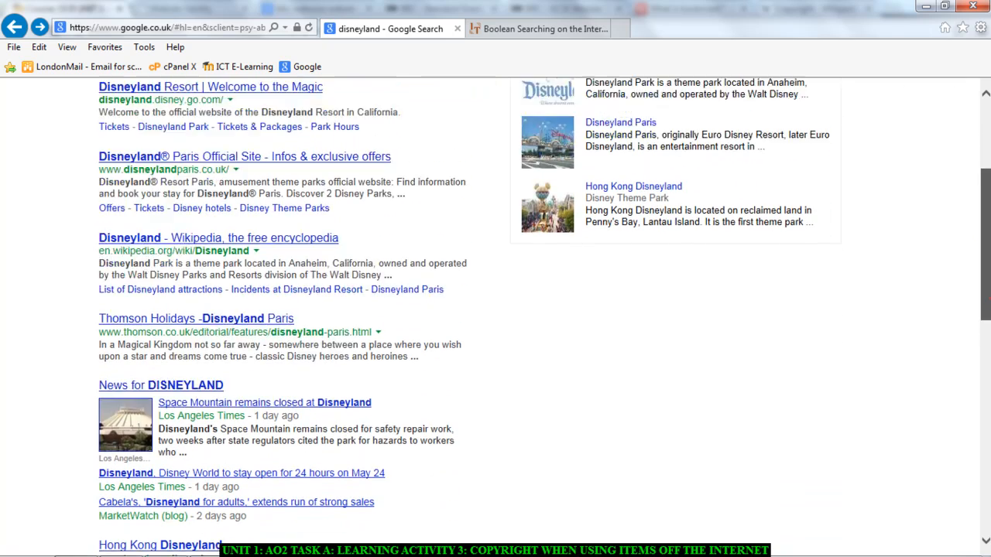
pyautogui.scroll(3)
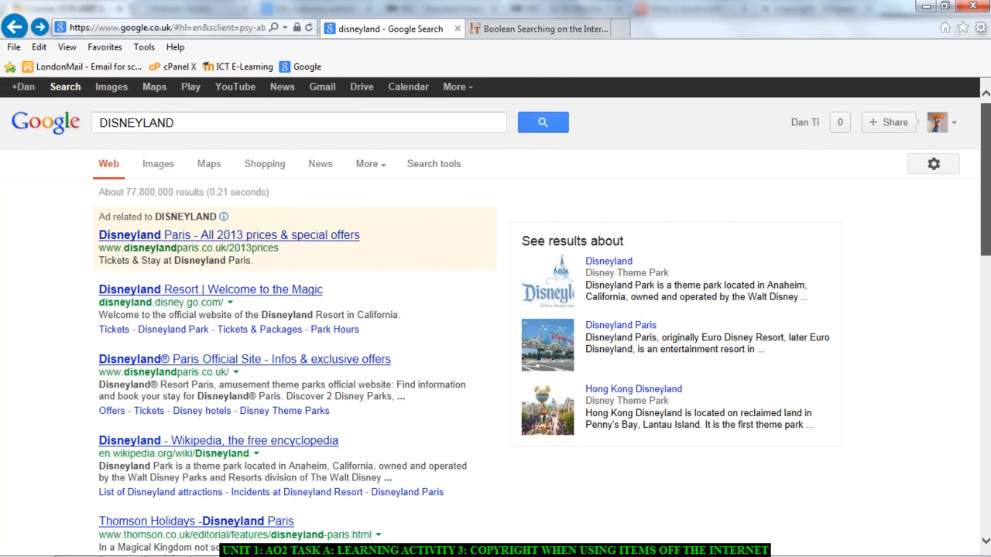
pyautogui.scroll(-3)
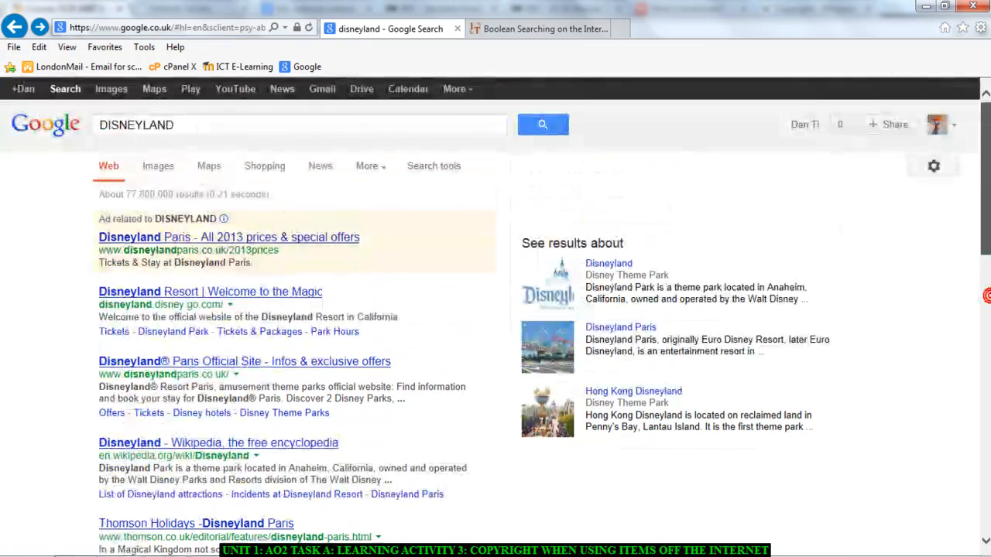
pyautogui.click(111, 89)
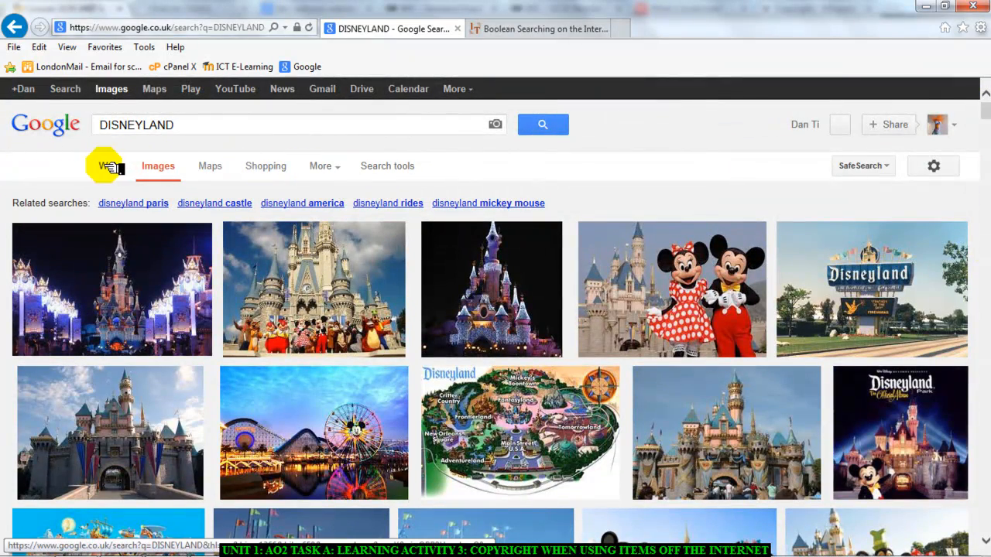
pyautogui.click(108, 166)
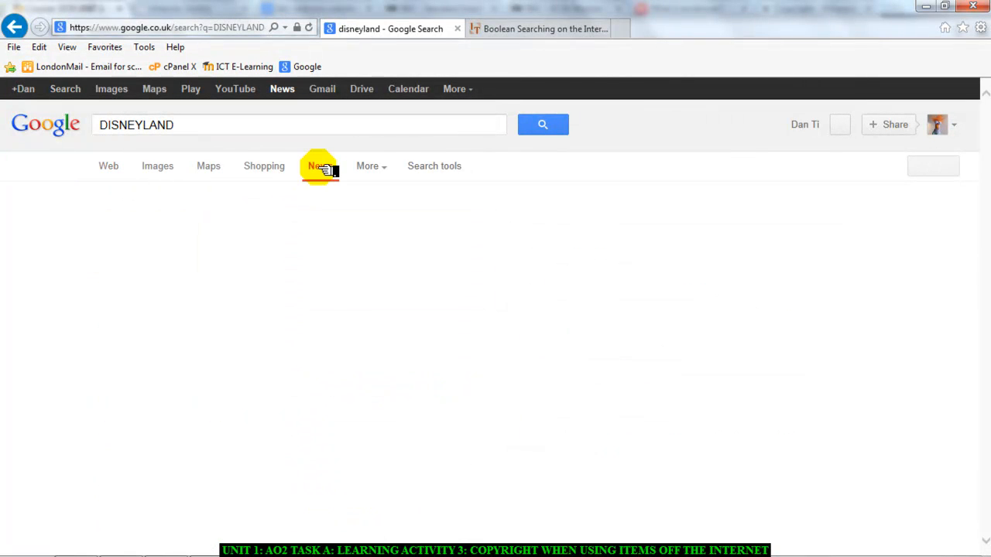
pyautogui.click(319, 166)
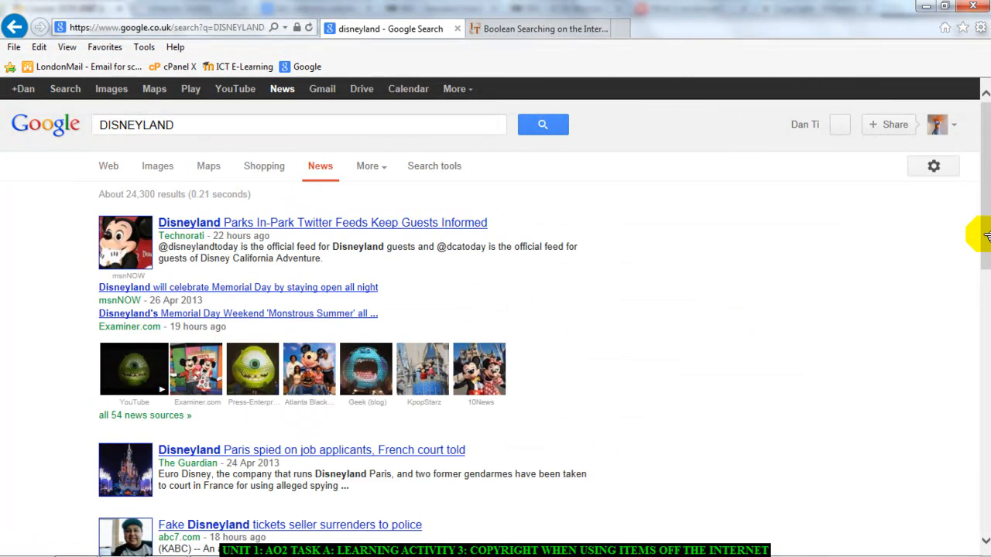
pyautogui.moveTo(375, 118)
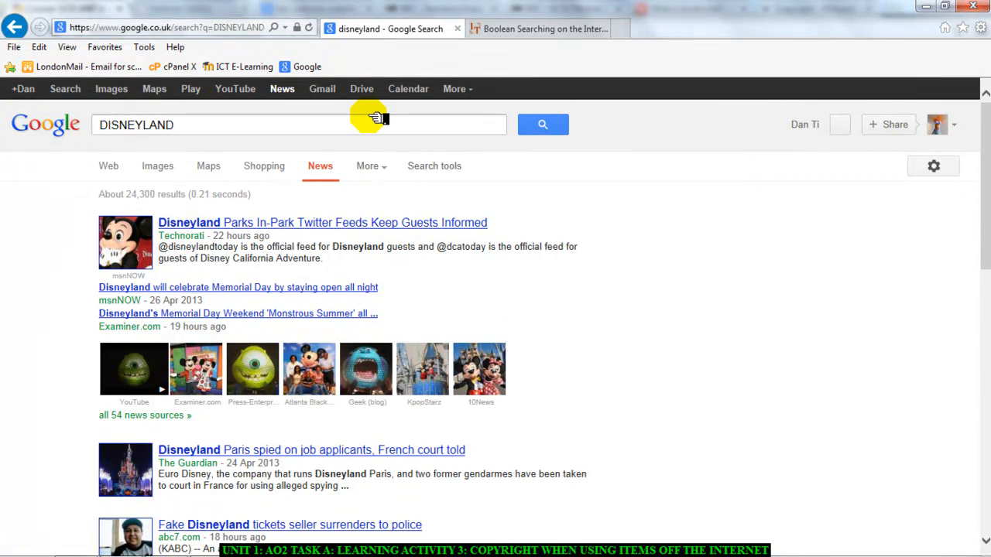
pyautogui.click(109, 165)
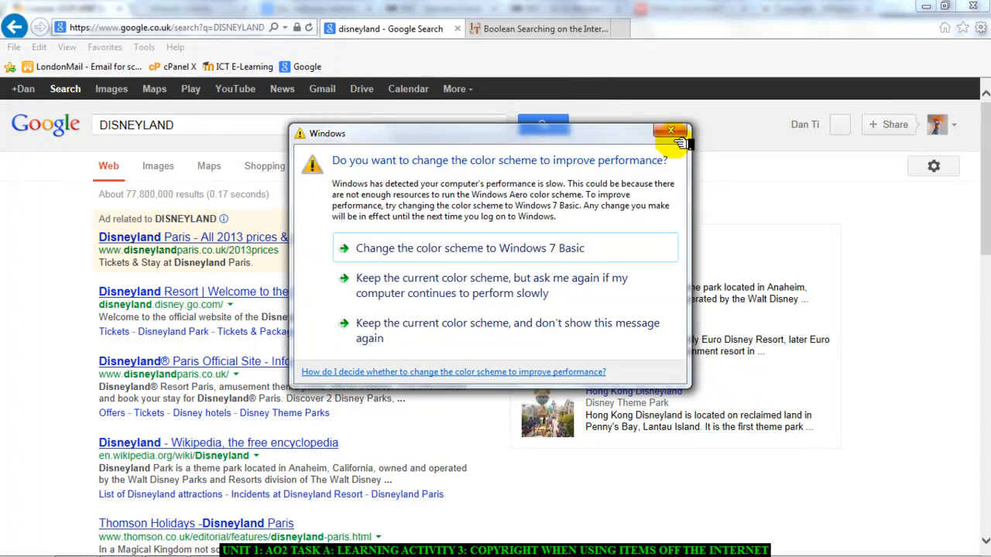
pyautogui.click(669, 130)
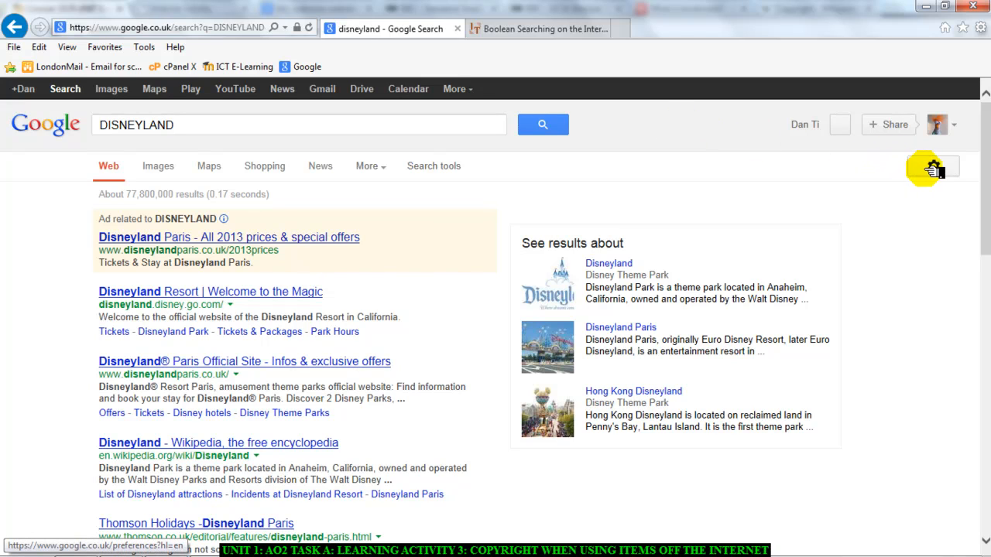
# - Reach Advanced Search for DISNEYLAND and expand the usage-rights licence choices
pyautogui.click(932, 166)
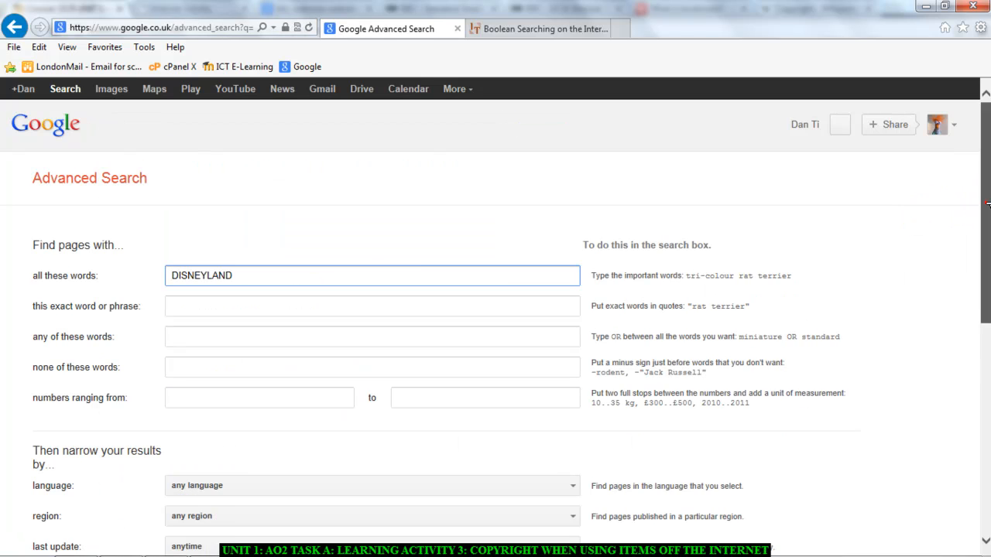
pyautogui.scroll(-3)
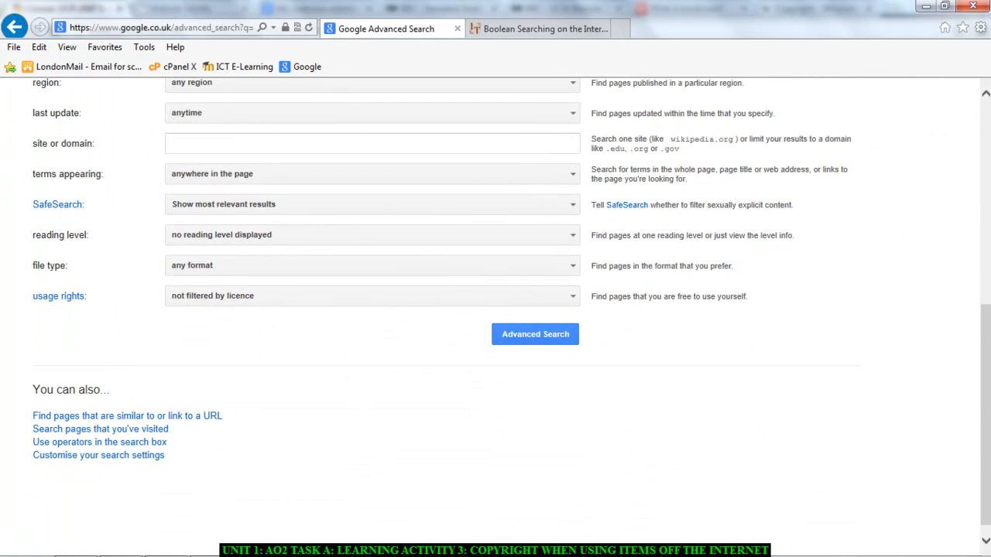
pyautogui.click(372, 295)
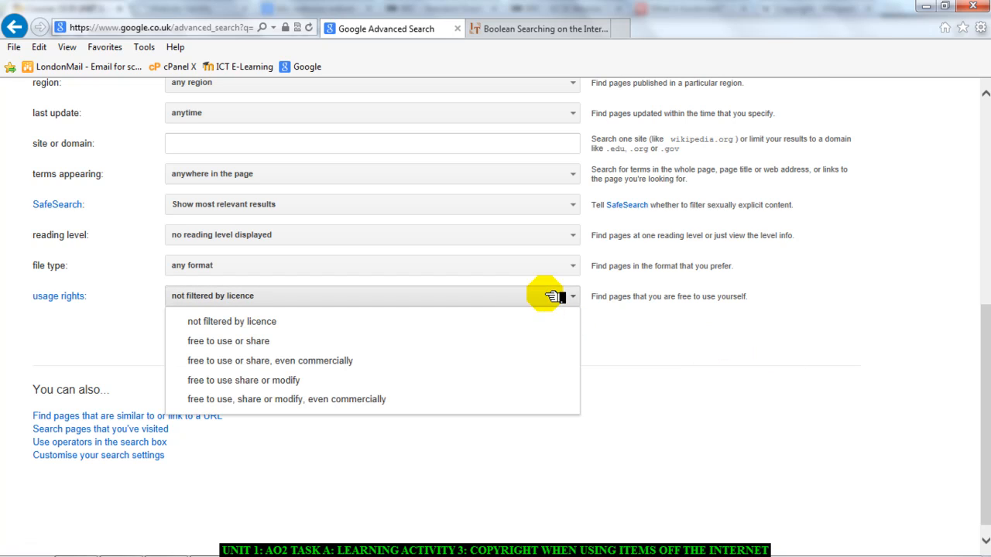
pyautogui.moveTo(437, 400)
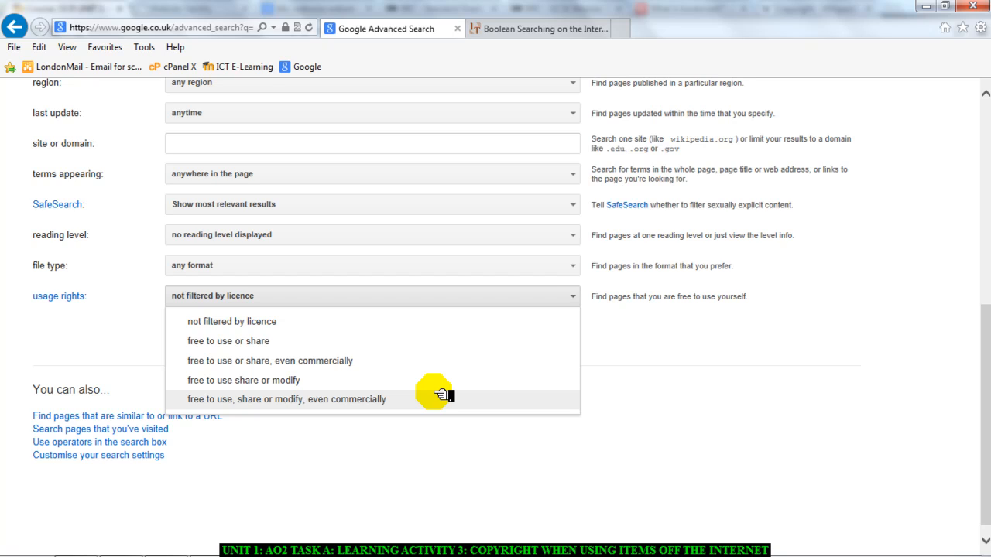
pyautogui.moveTo(432, 403)
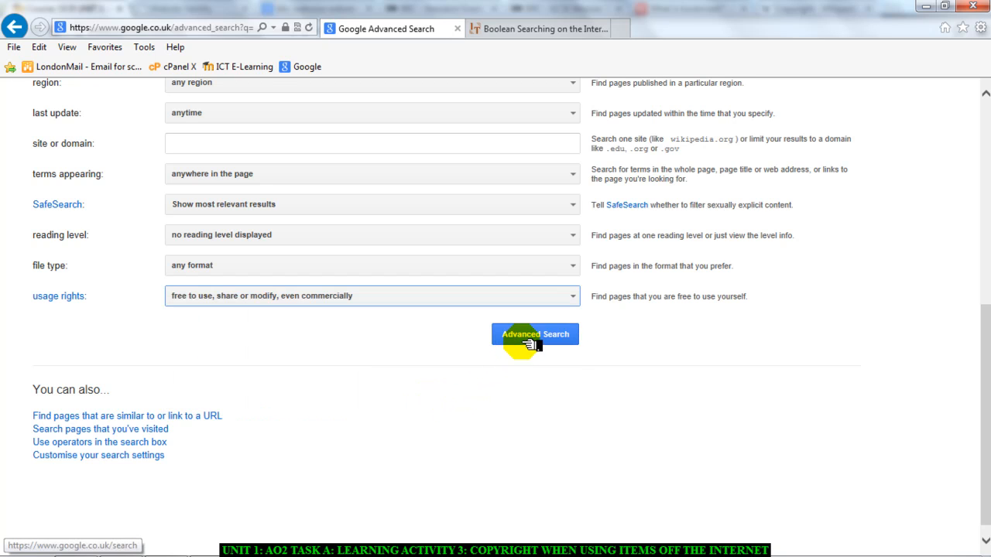
# - Run the usage-rights-filtered search and scroll to the Space Mountain (Disneyland) Wikipedia result
pyautogui.click(534, 335)
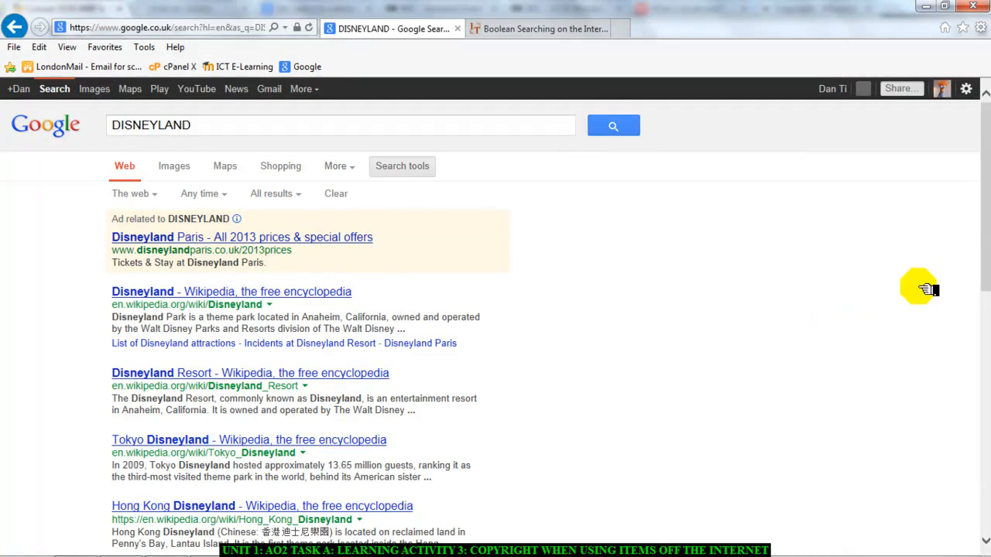
pyautogui.scroll(-3)
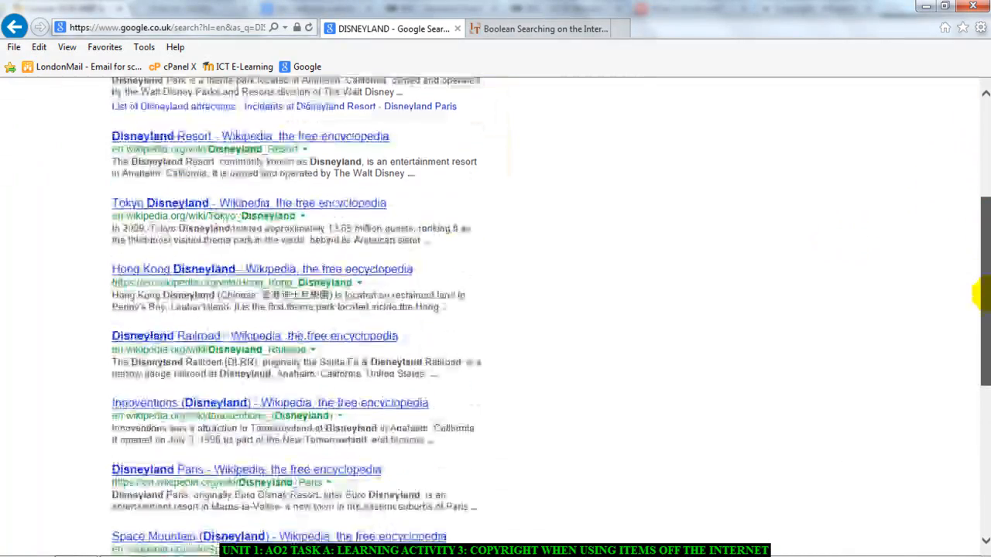
pyautogui.scroll(-3)
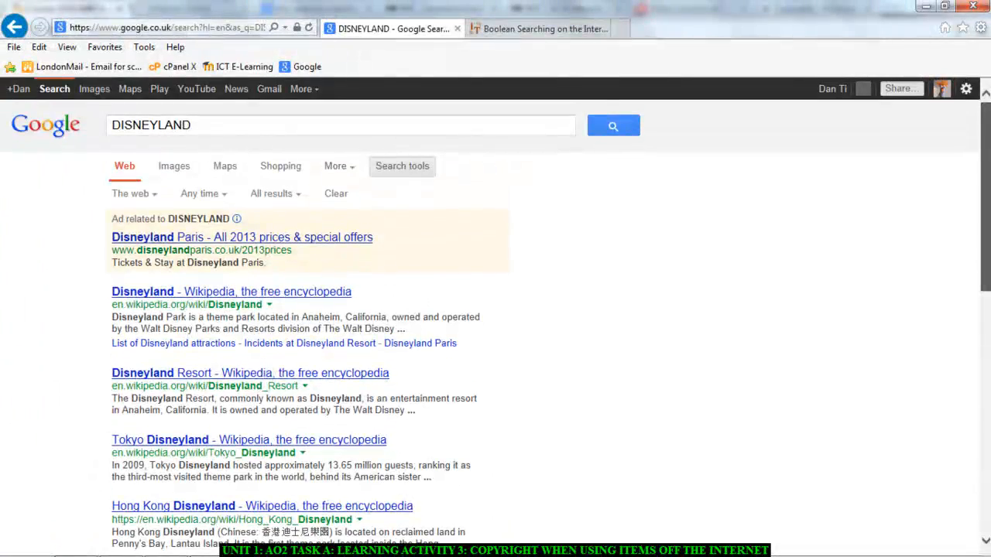
pyautogui.scroll(-3)
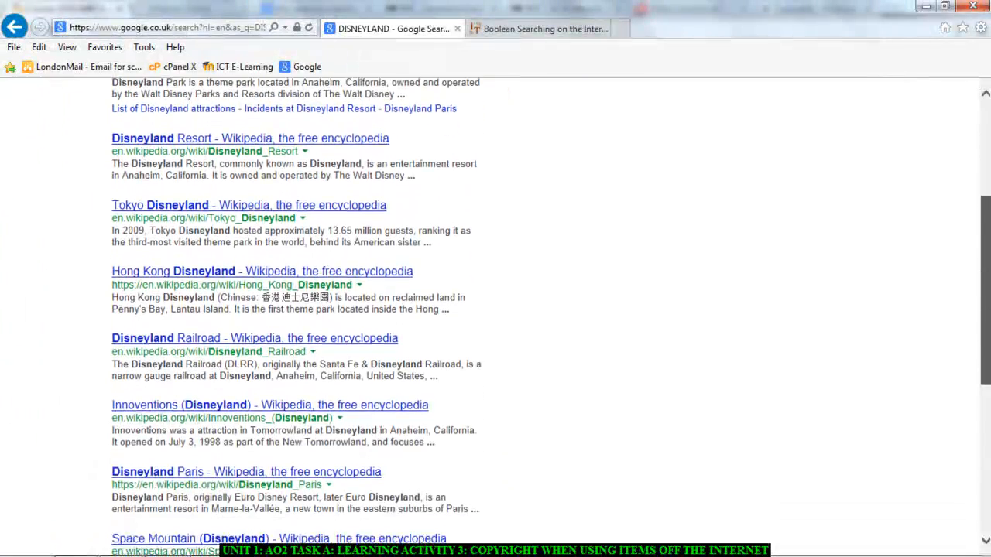
pyautogui.scroll(-3)
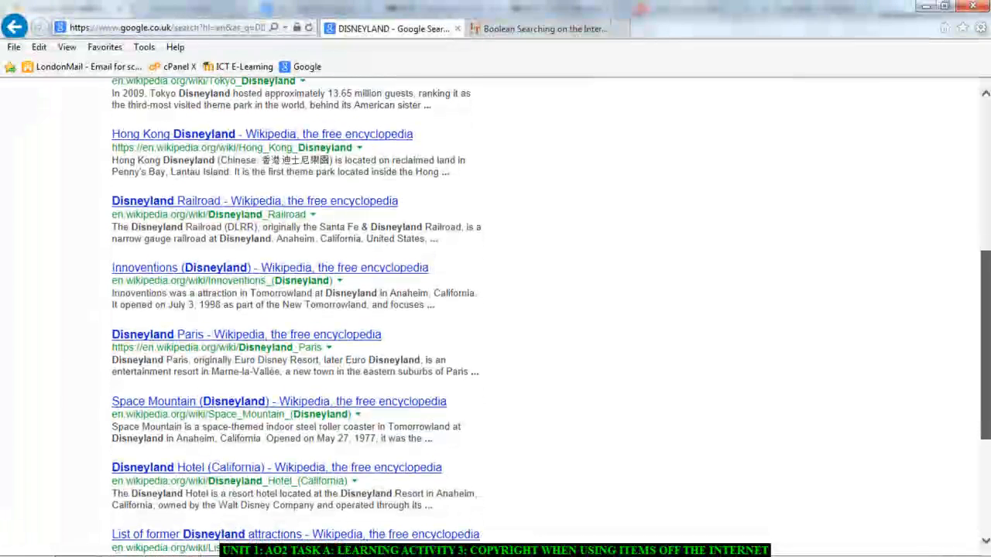
pyautogui.scroll(-3)
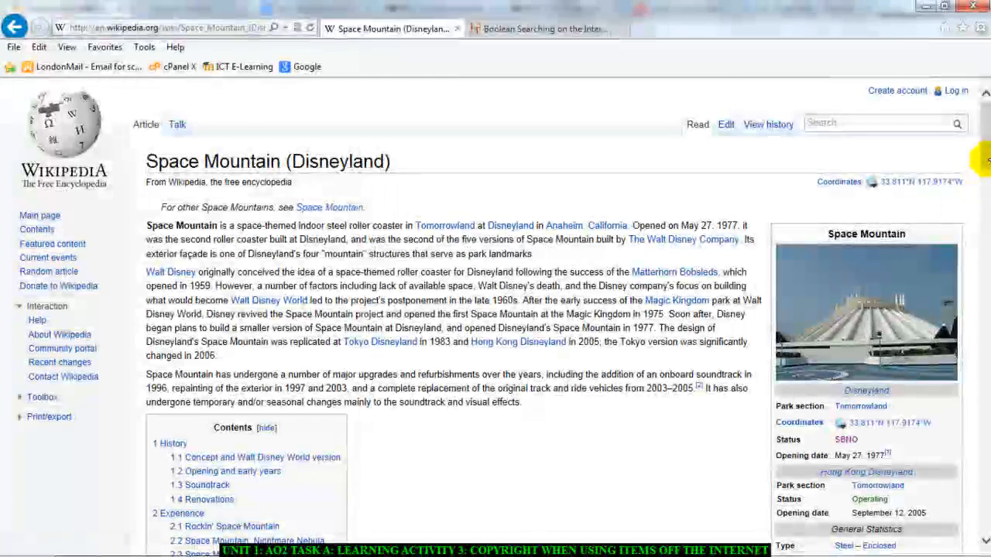
# - Scroll down through the Space Mountain (Disneyland) Wikipedia article
pyautogui.scroll(-3)
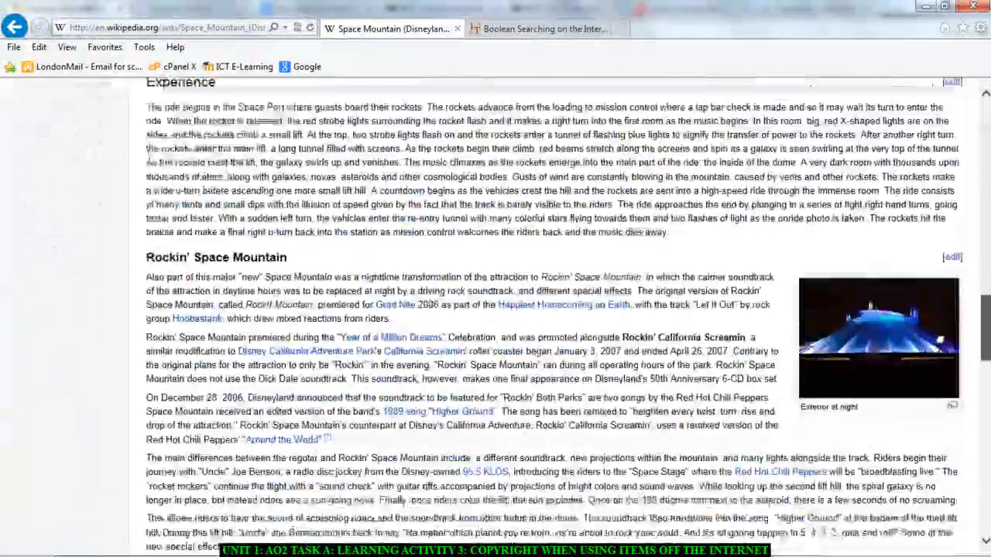
pyautogui.scroll(-3)
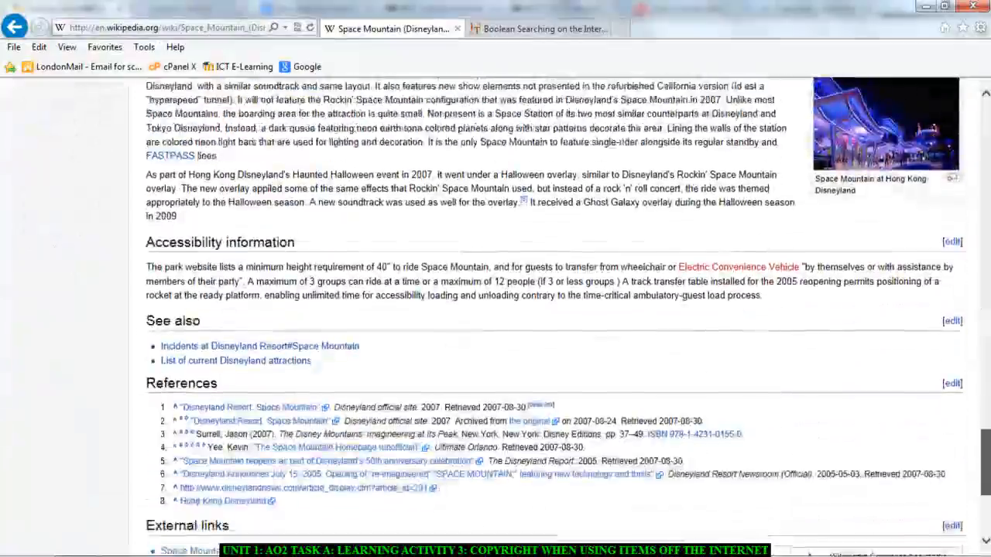
pyautogui.scroll(-3)
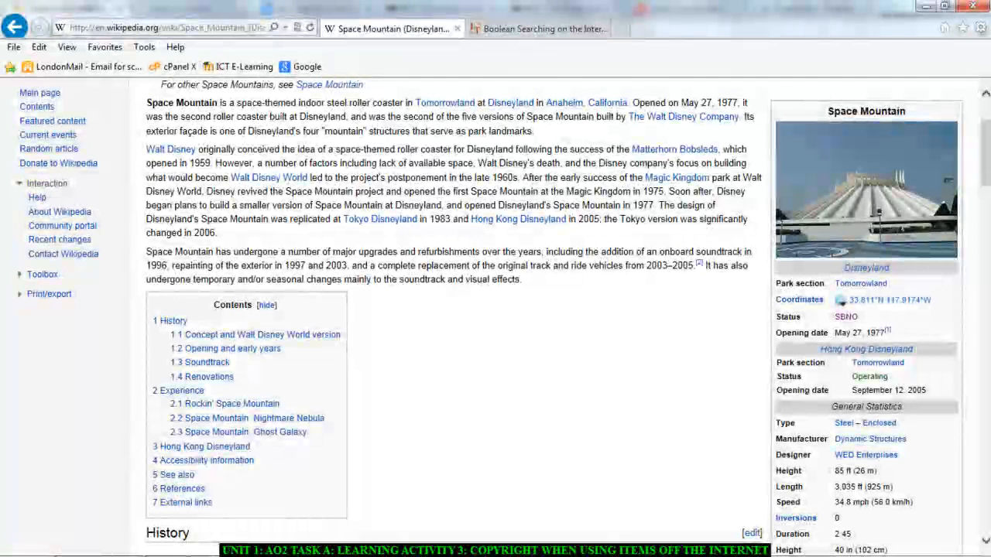
pyautogui.moveTo(579, 512)
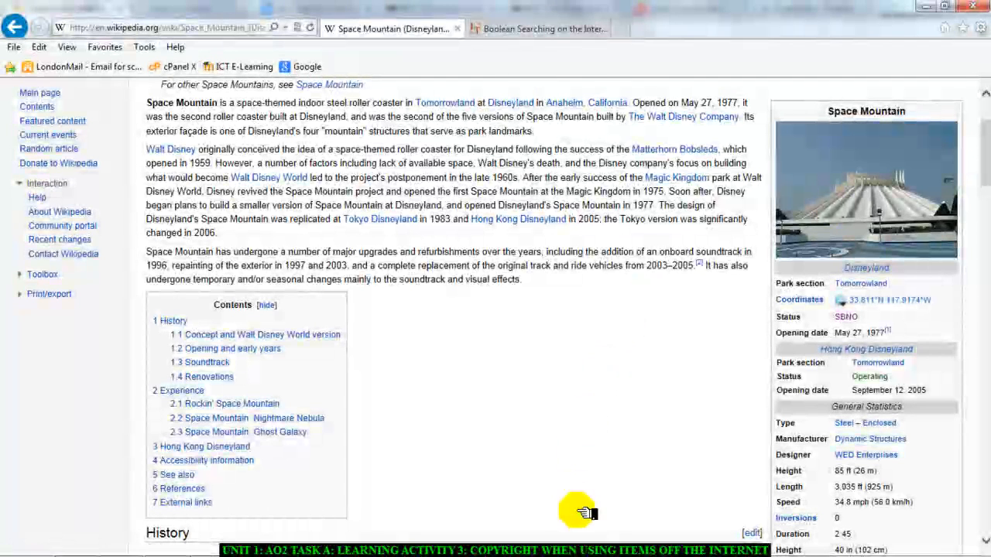